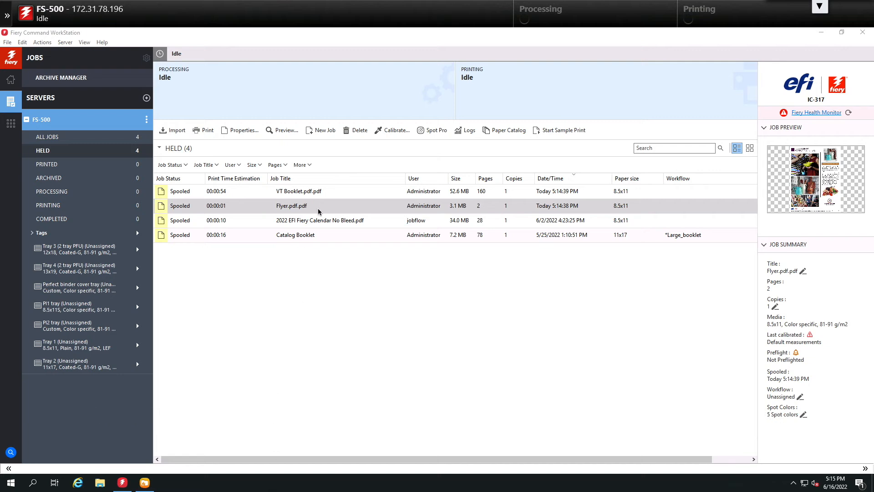
- Select Flyer.pdf.pdf in the Held queue and show its Preflight Pro preset choices
click(292, 206)
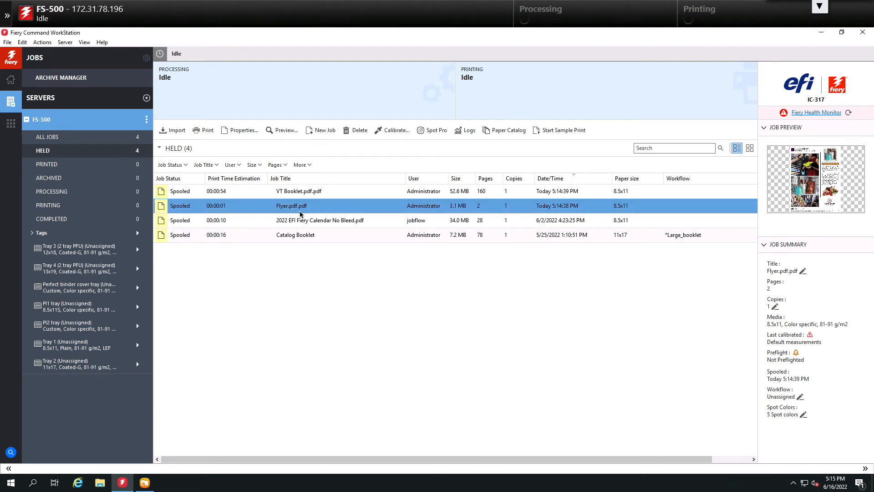
right_click(291, 206)
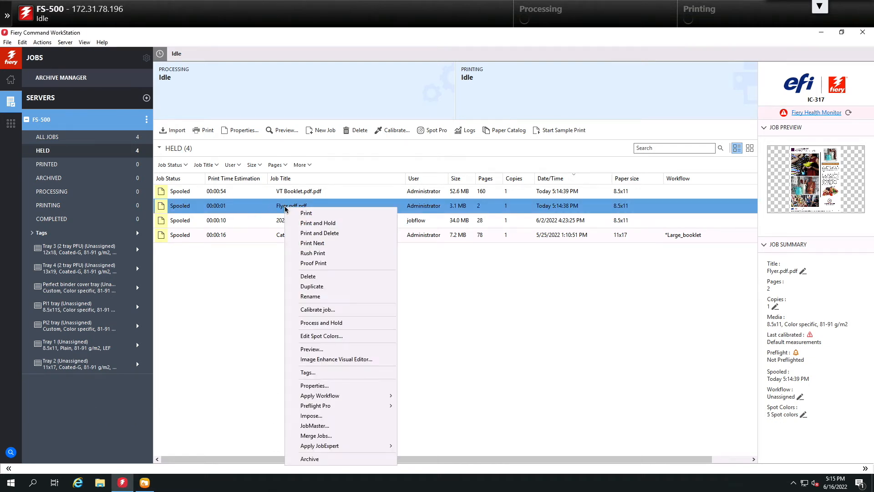
mouse_move(314, 385)
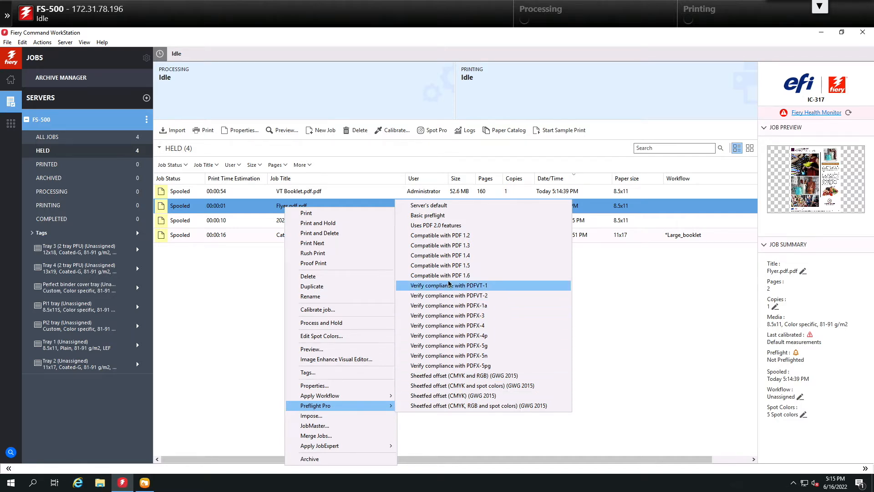
mouse_move(452, 395)
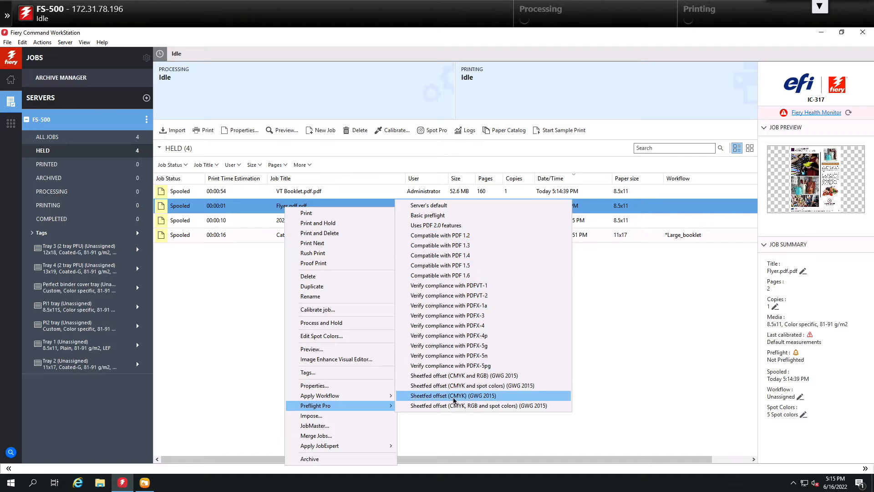
mouse_move(449, 315)
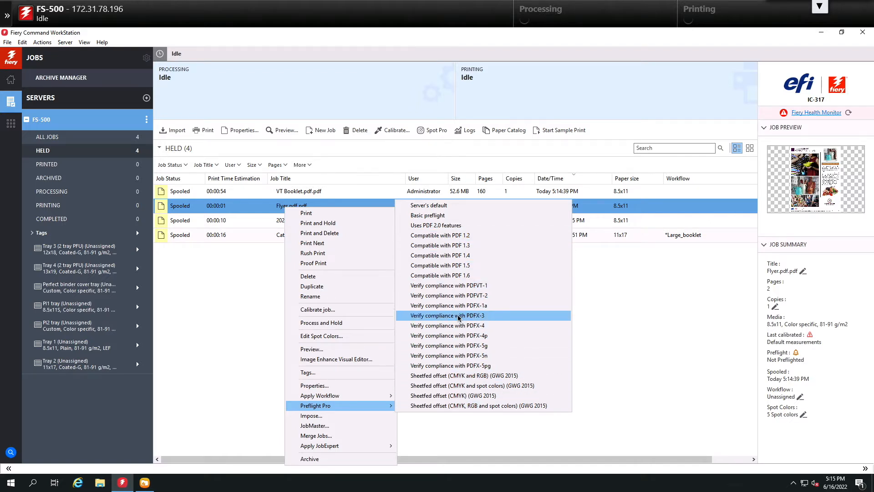
mouse_move(428, 215)
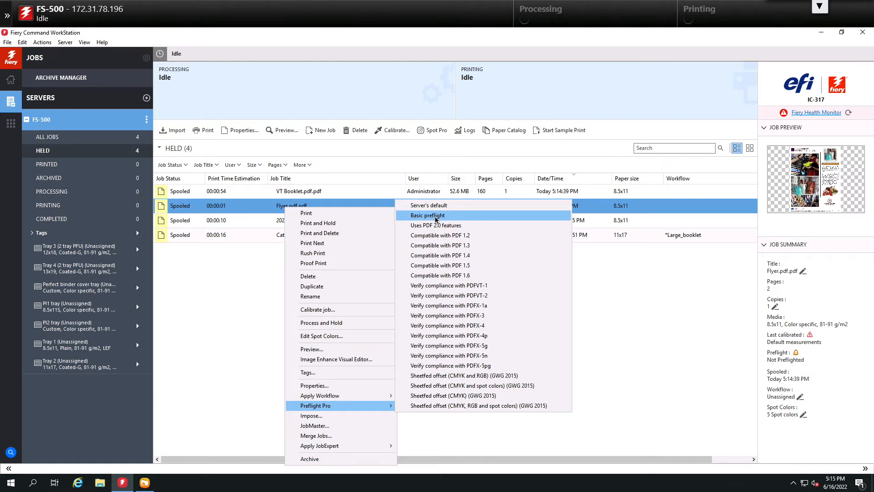
- Run the Basic preflight preset on the Flyer job until its summary shows Done
click(428, 215)
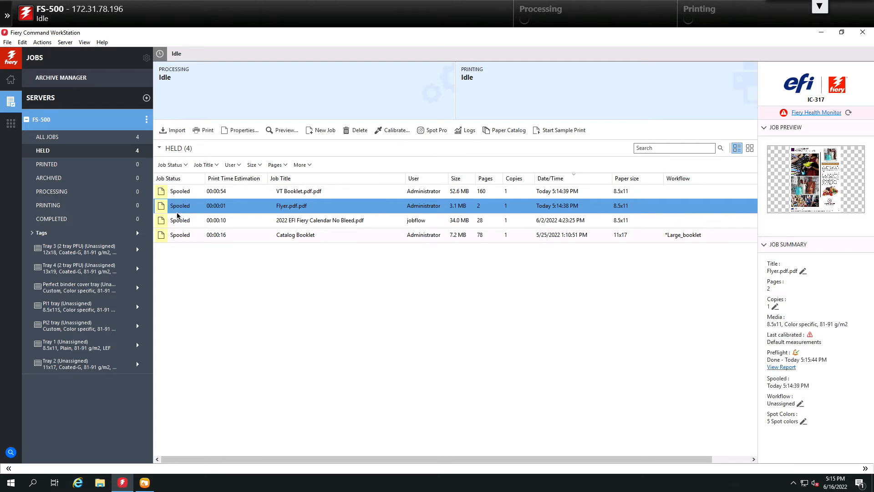
mouse_move(357, 215)
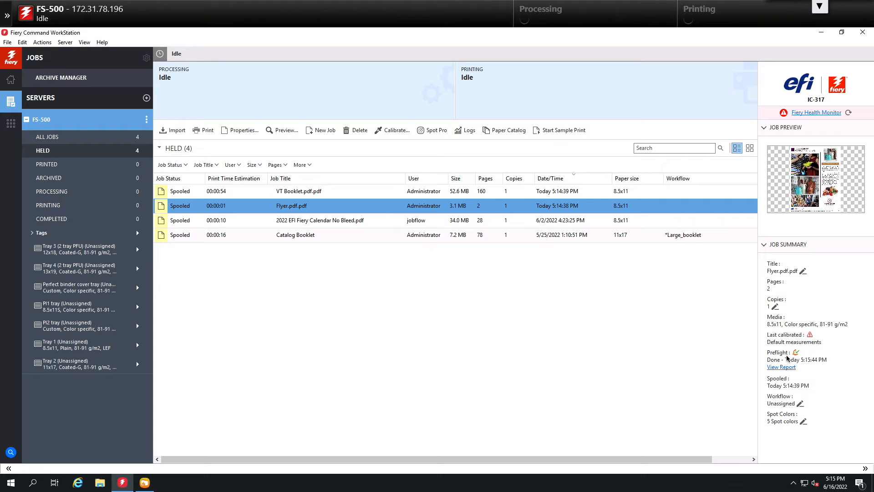
click(781, 367)
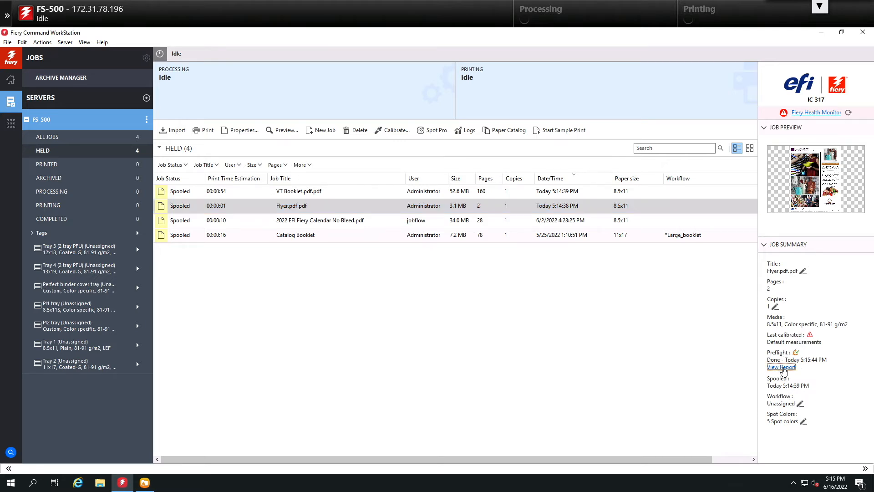
- Review the Flyer report: three issues, PMS 465 C missing on the server, and the two warnings
click(781, 367)
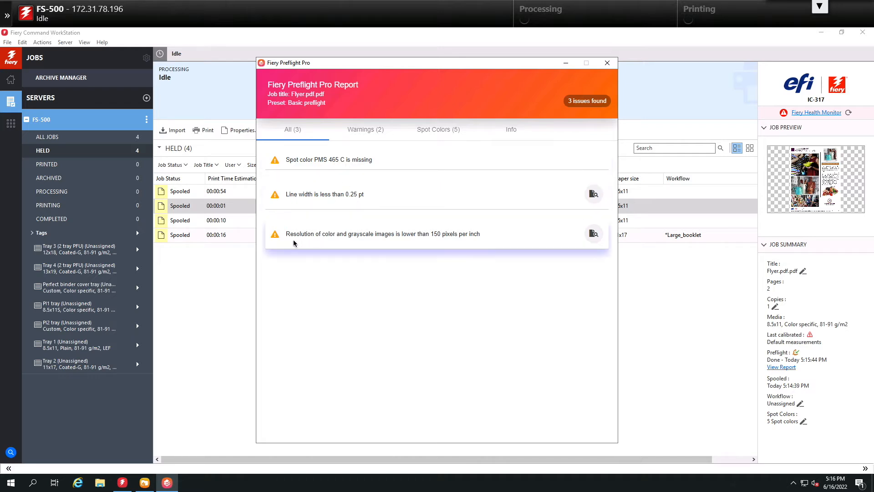
mouse_move(391, 242)
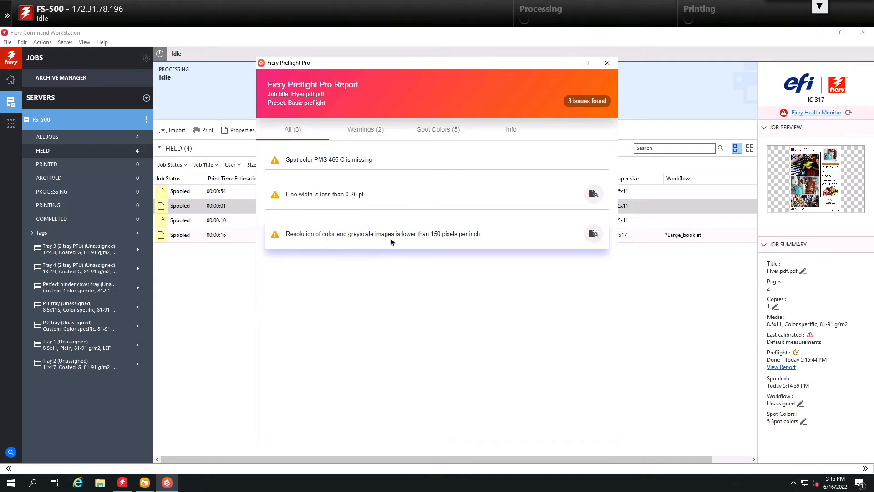
mouse_move(446, 242)
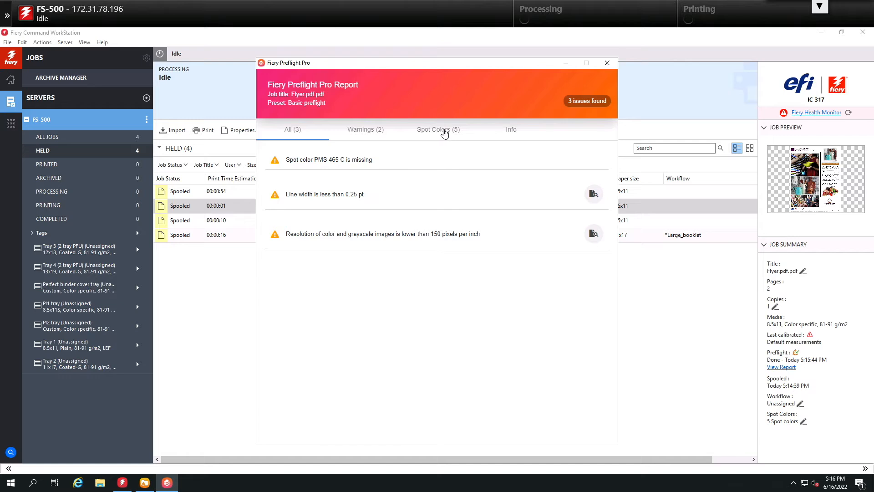
click(439, 128)
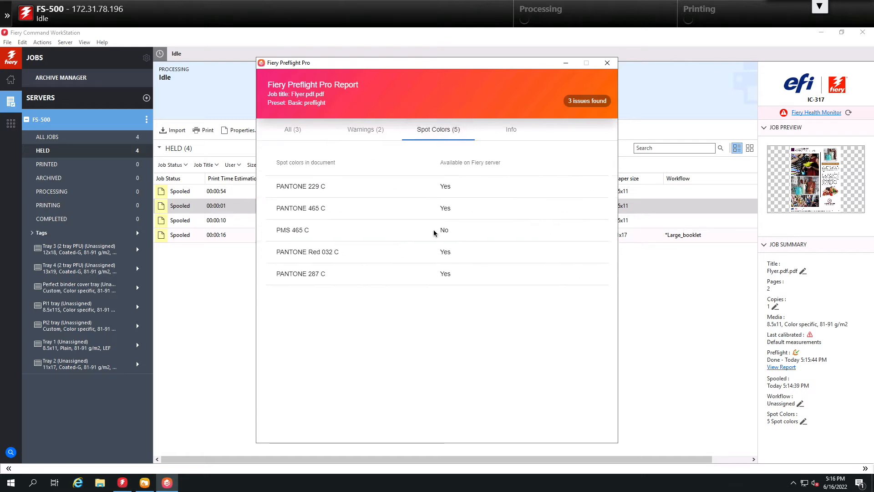
mouse_move(446, 237)
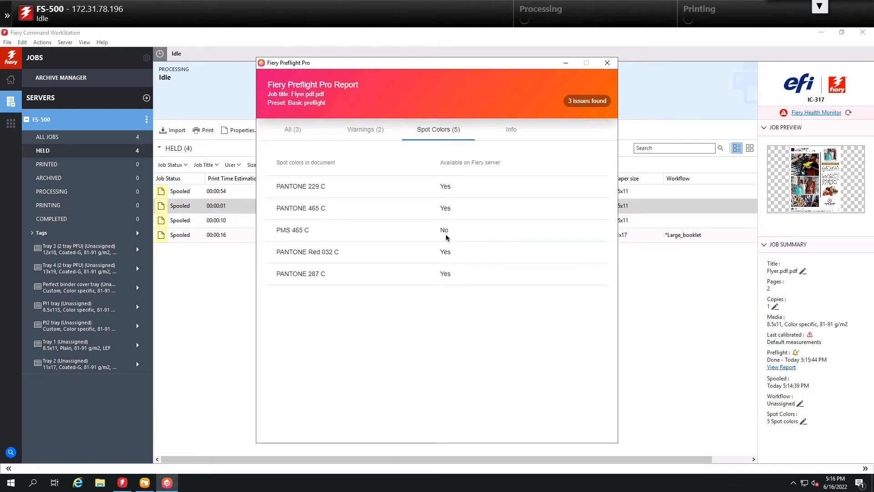
mouse_move(332, 247)
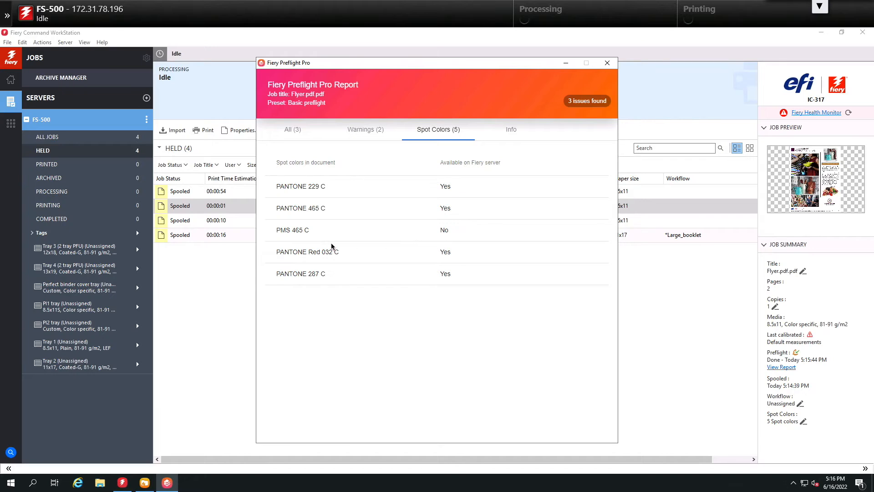
mouse_move(305, 240)
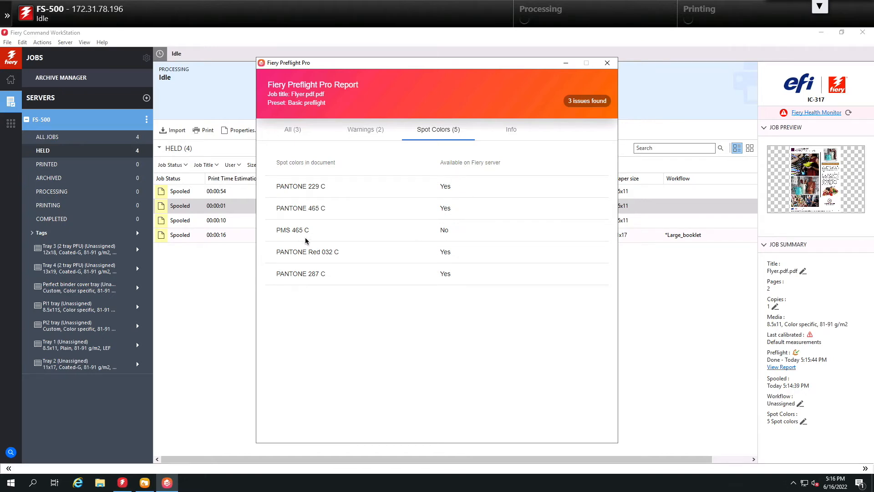
mouse_move(368, 134)
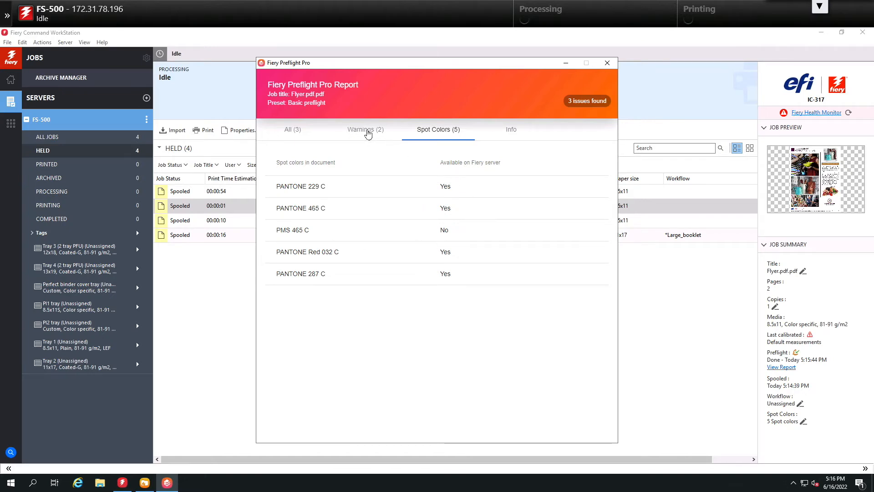
click(365, 129)
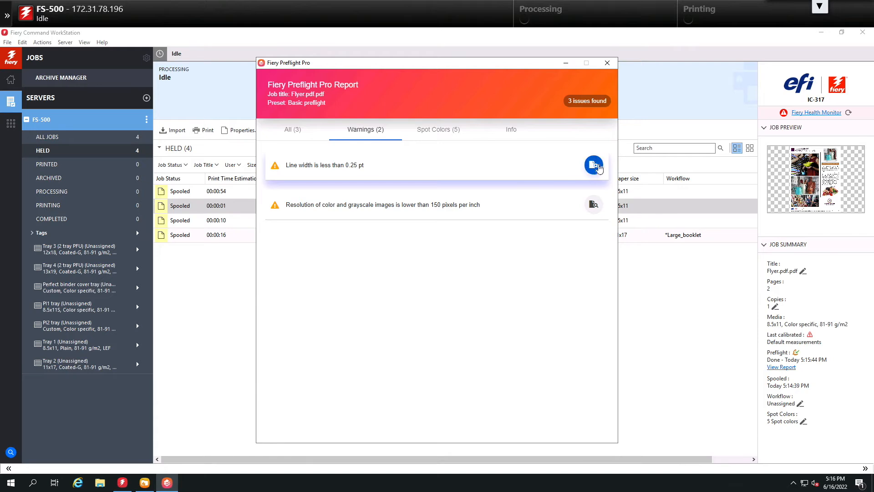
- Preview the thin line-width and low image resolution warnings on the flyer page, then close the report
click(593, 164)
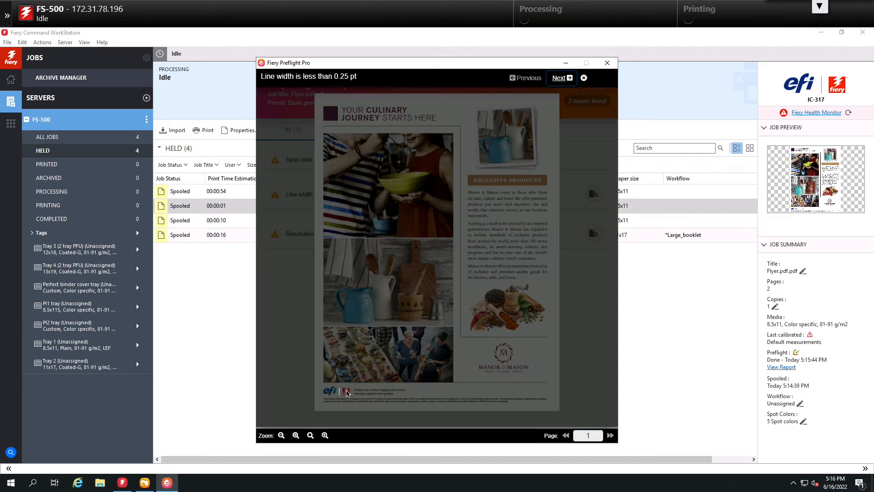
mouse_move(346, 399)
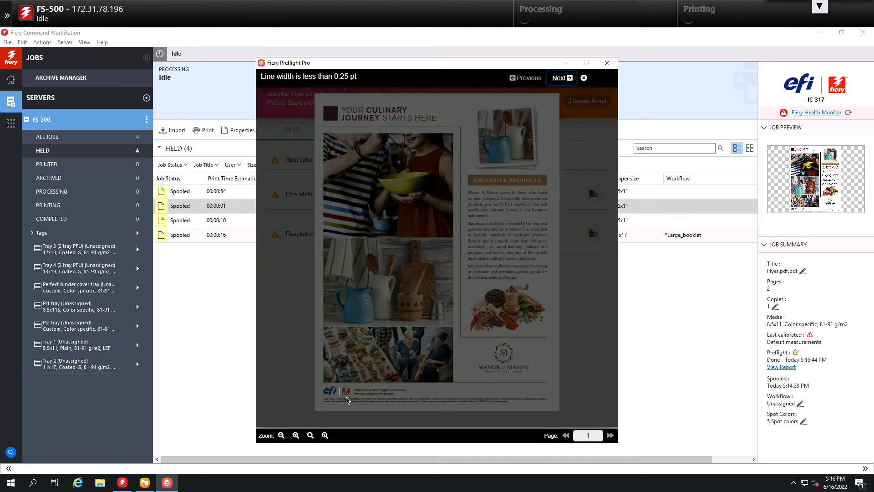
mouse_move(341, 399)
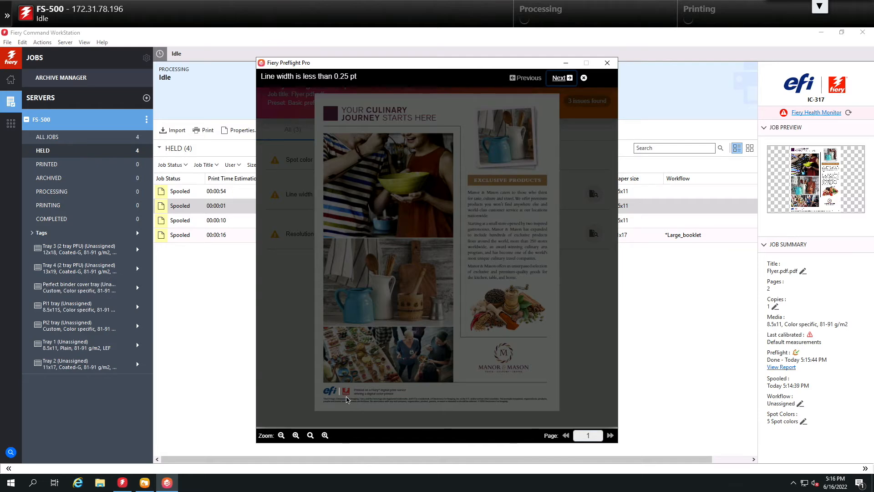
click(559, 77)
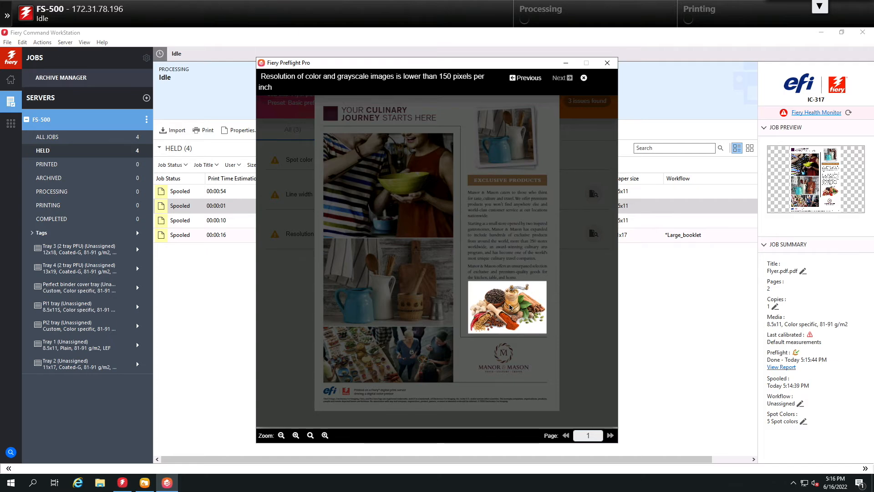
mouse_move(508, 306)
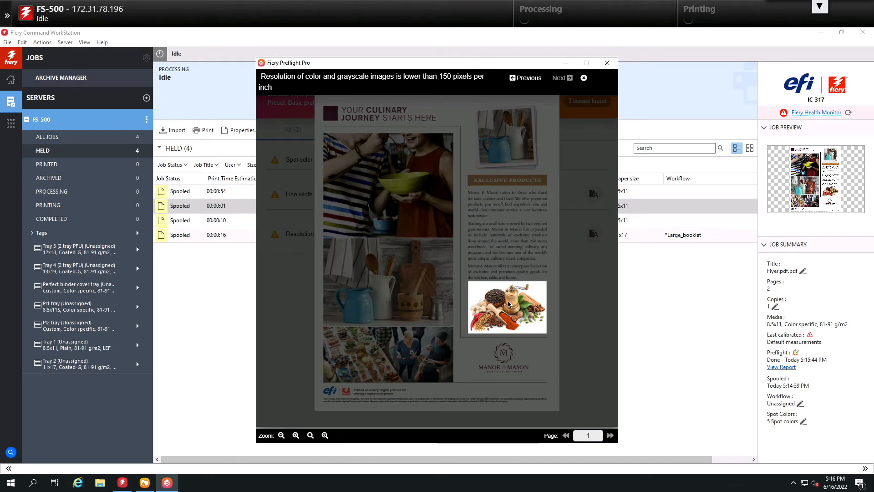
click(607, 63)
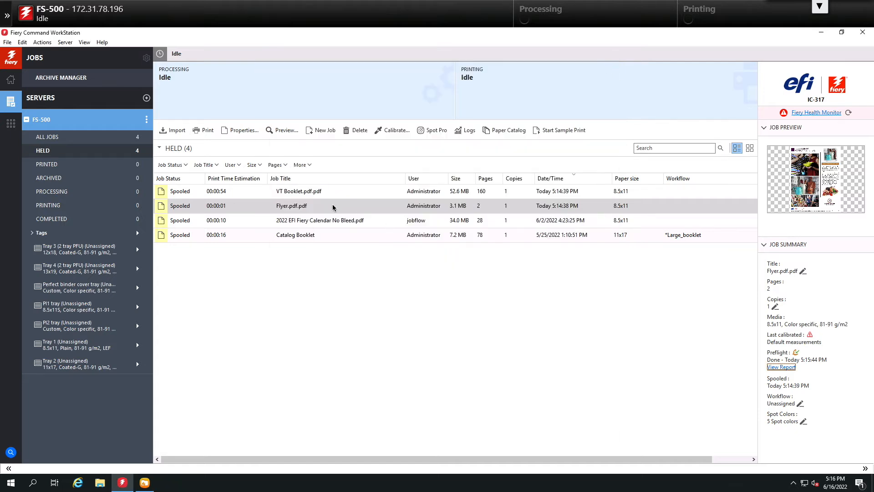
- Select VT Booklet.pdf and show its Preflight Pro preset choices for PDF/VT-1 verification
click(299, 191)
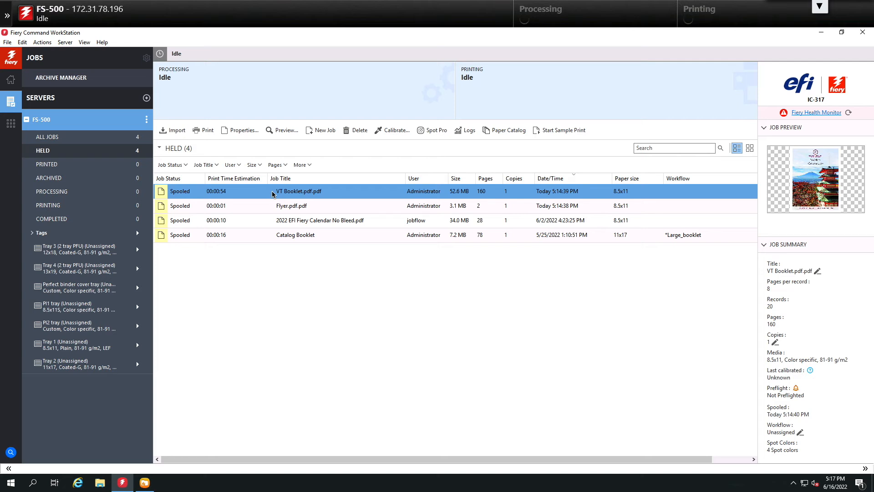
right_click(300, 191)
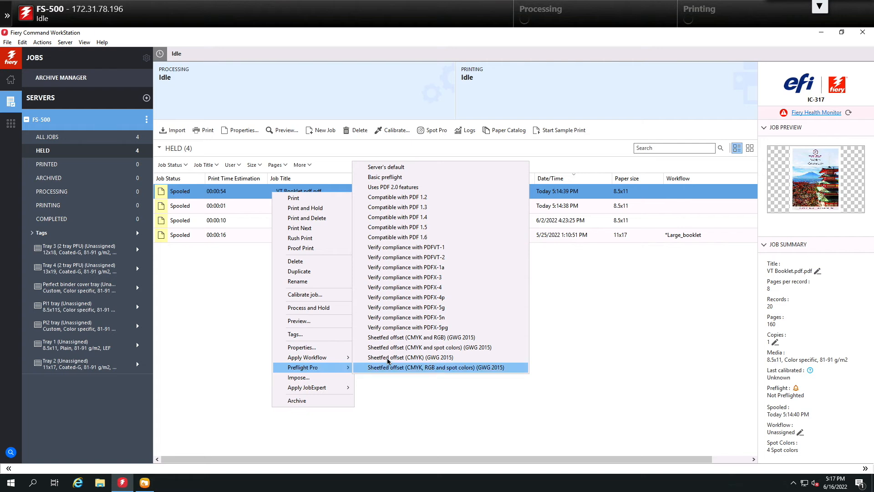
mouse_move(431, 247)
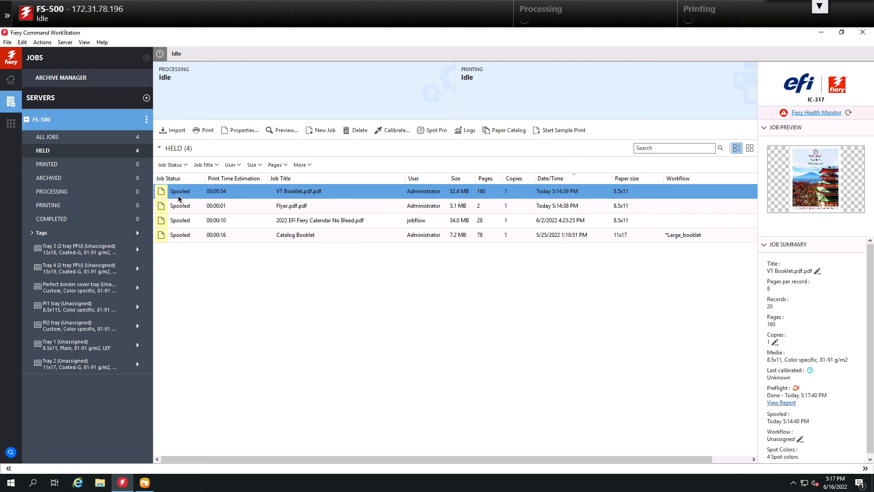
mouse_move(776, 348)
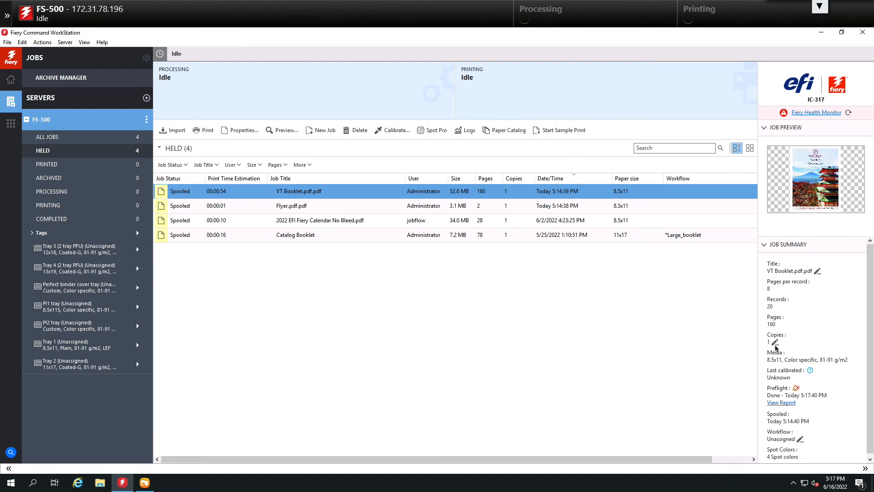
mouse_move(800, 396)
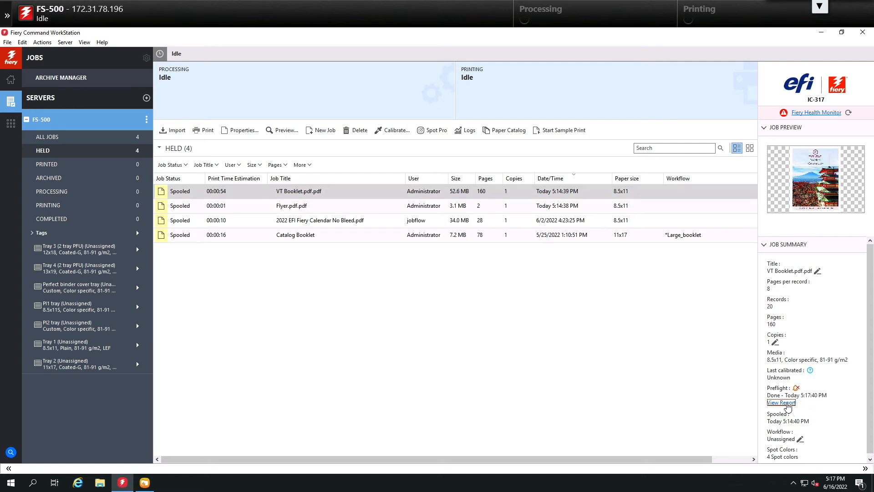
- Review the three PDF/VT-1 errors in the VT Booklet report, then close it
click(782, 401)
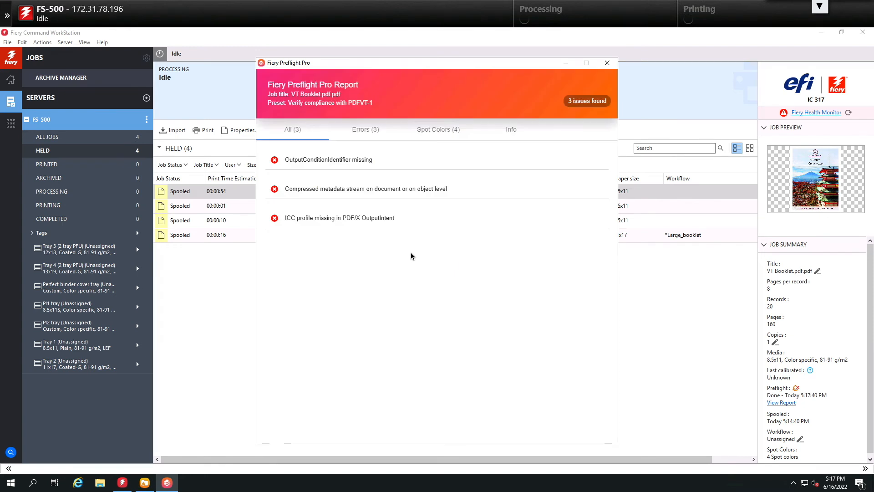
mouse_move(376, 138)
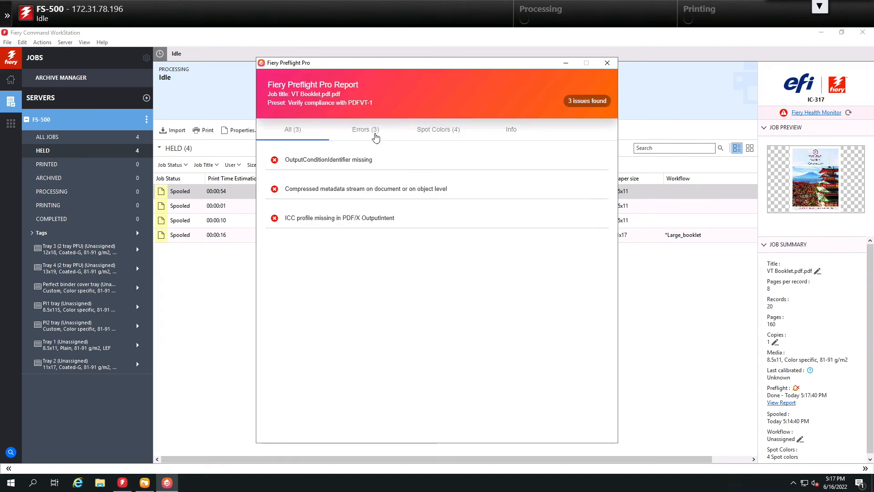
click(366, 130)
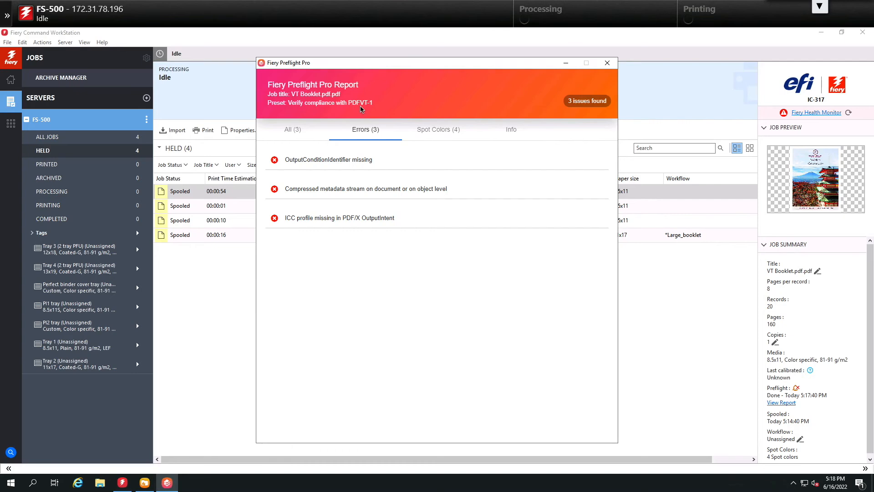
mouse_move(377, 109)
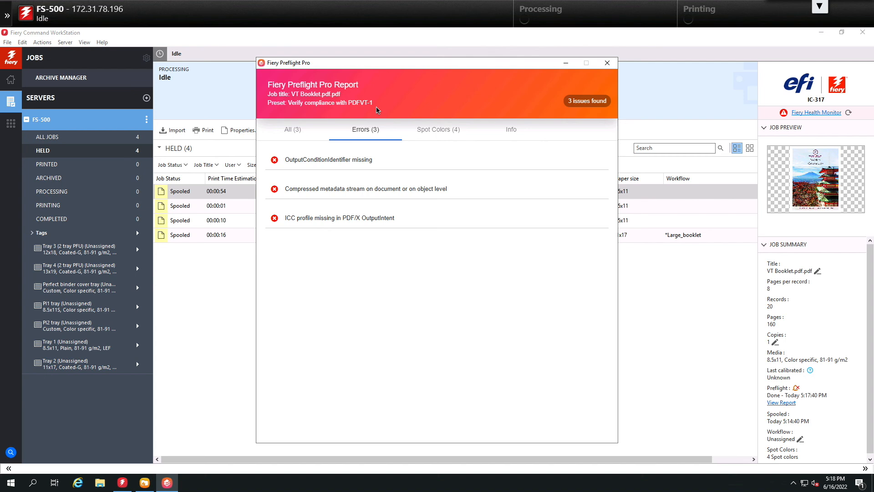
mouse_move(607, 62)
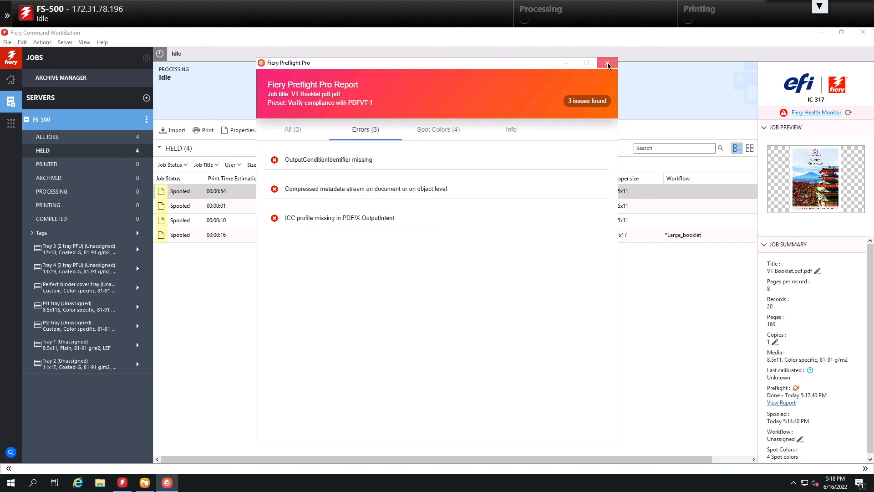
click(607, 62)
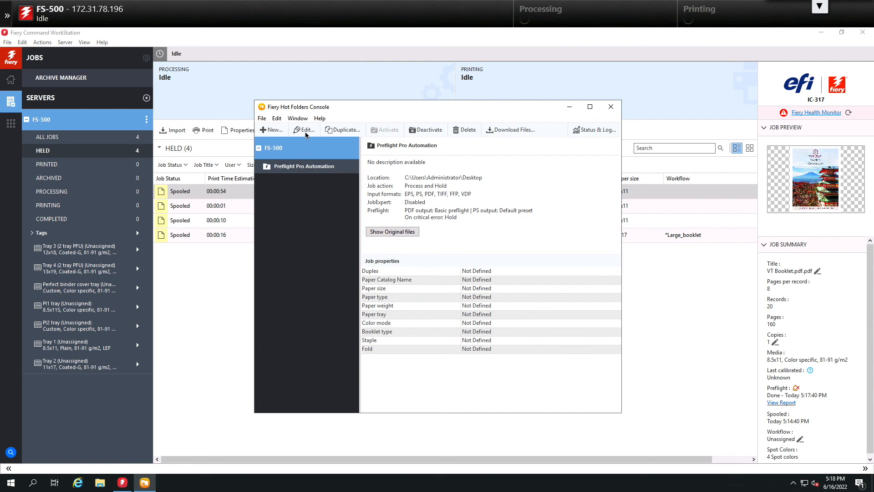
- Edit the Preflight Pro Automation hot folder and list its Preset for PDF output choices
click(304, 130)
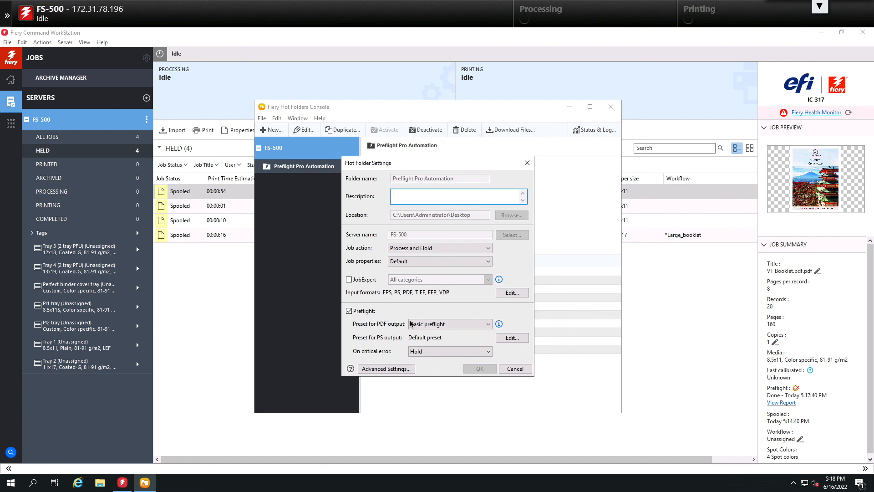
click(449, 324)
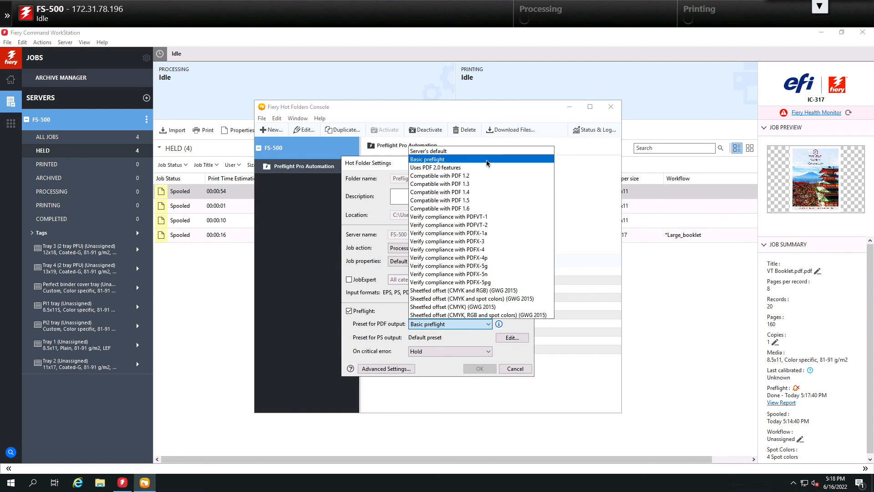
mouse_move(474, 168)
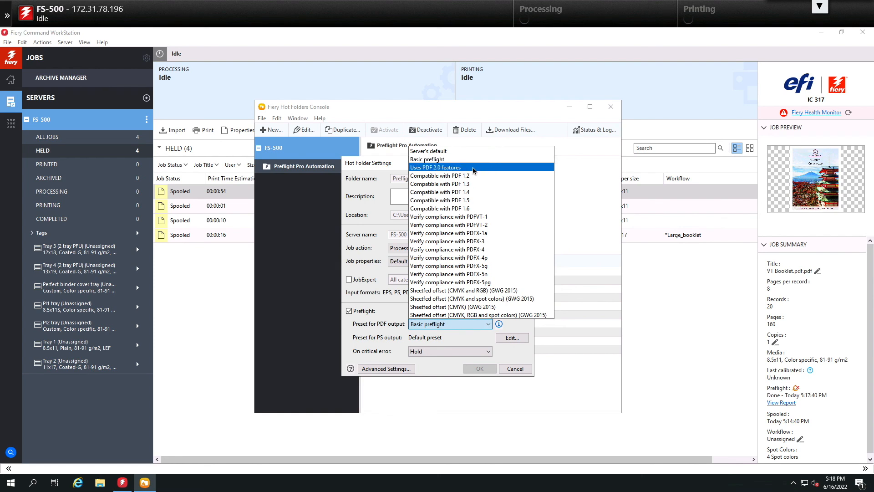